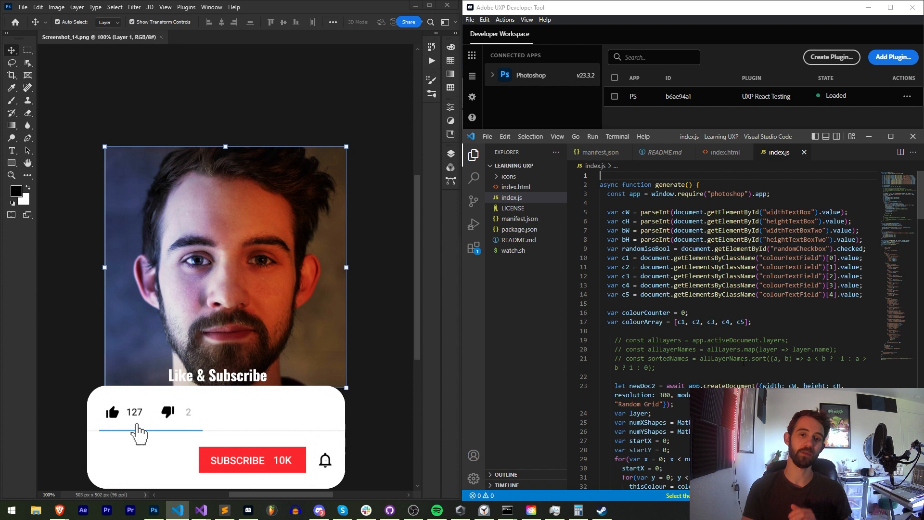
Reveal the Learning UXP project folder in File Explorer from the VS Code sidebar
left_click(251, 460)
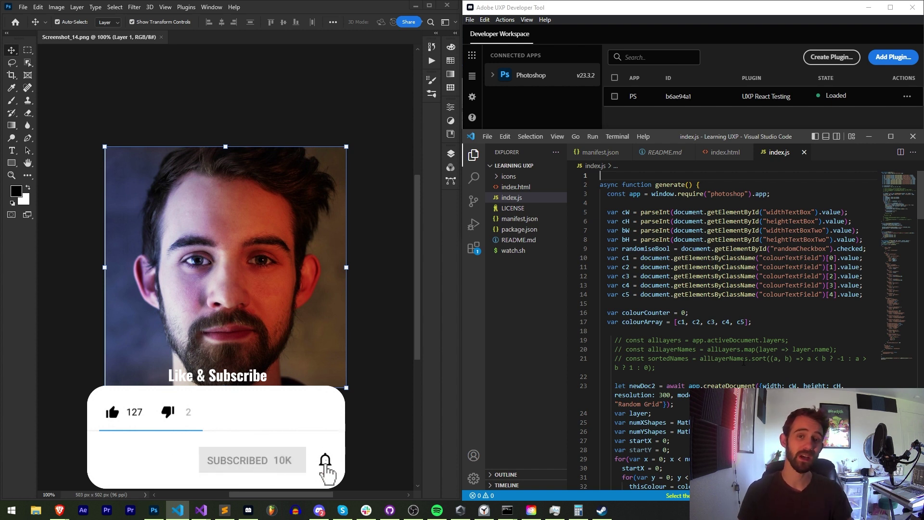
left_click(324, 460)
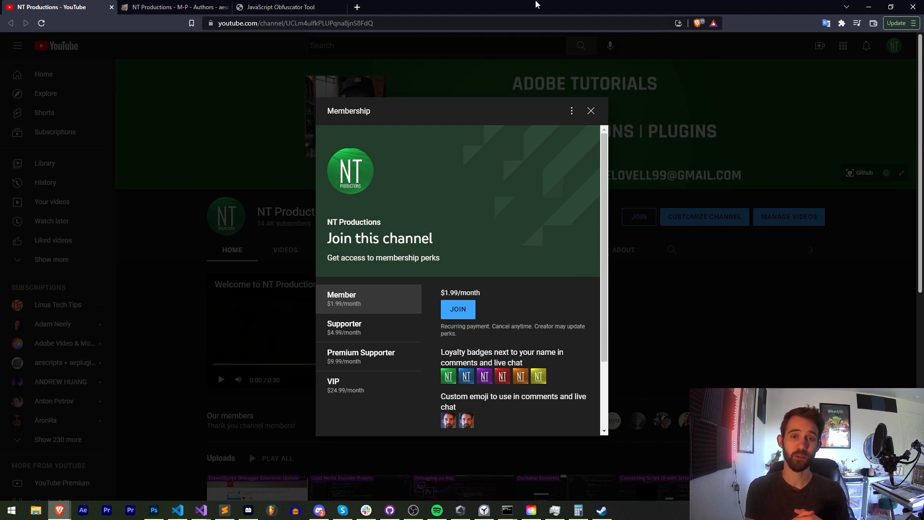
left_click(174, 6)
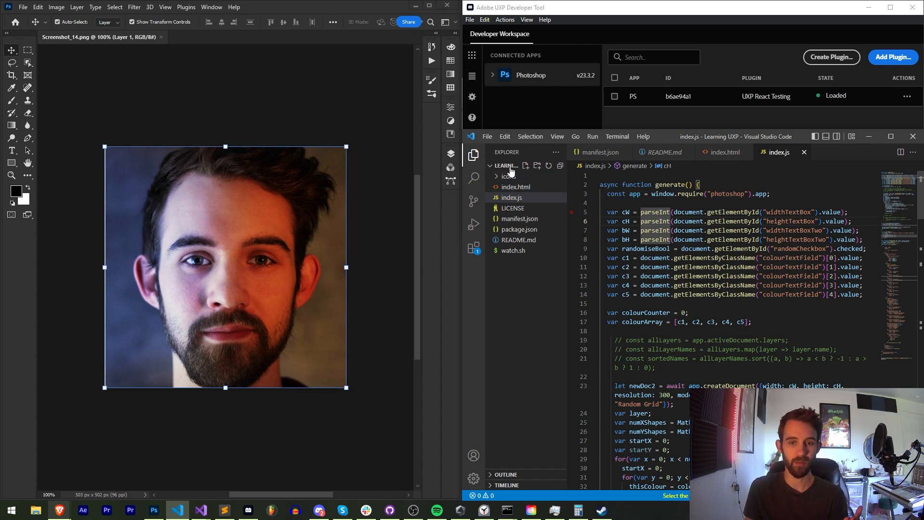
mouse_move(34, 511)
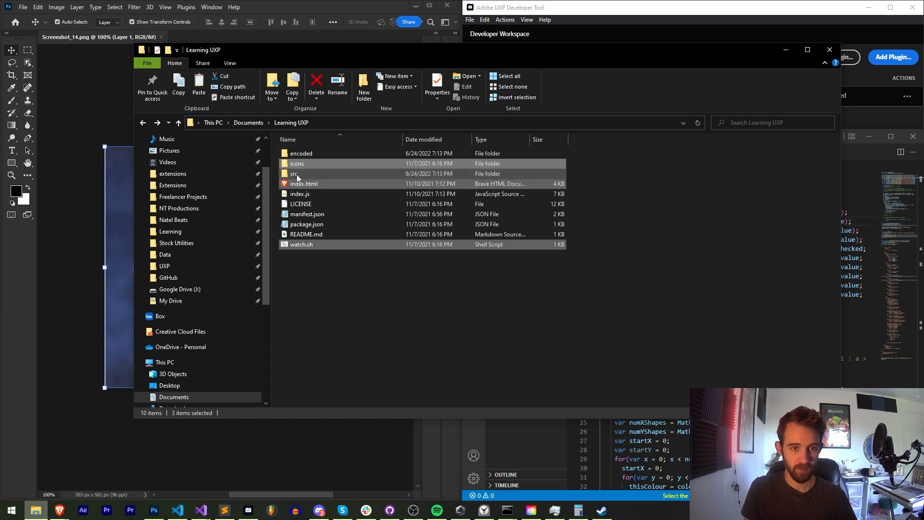
Check the encoded folder now holds the plugin files, then return to Learning UXP
double_click(293, 173)
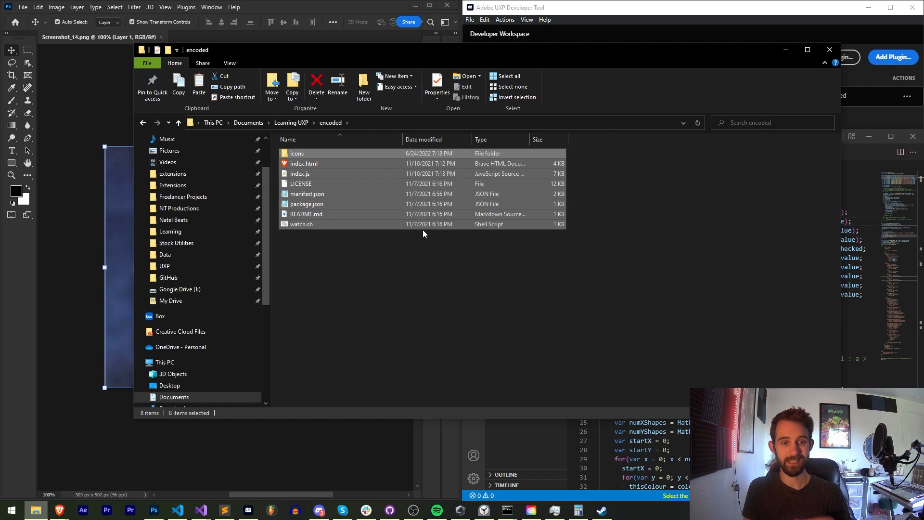
left_click(178, 122)
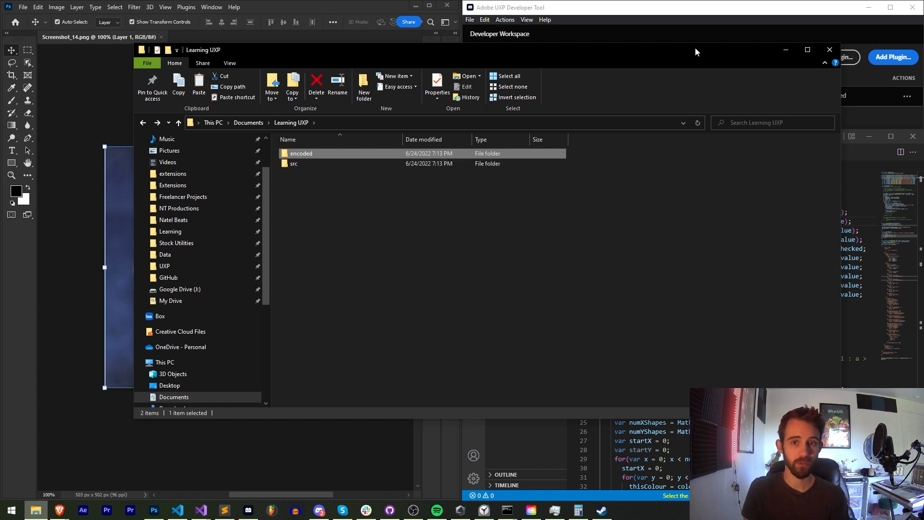
mouse_move(786, 52)
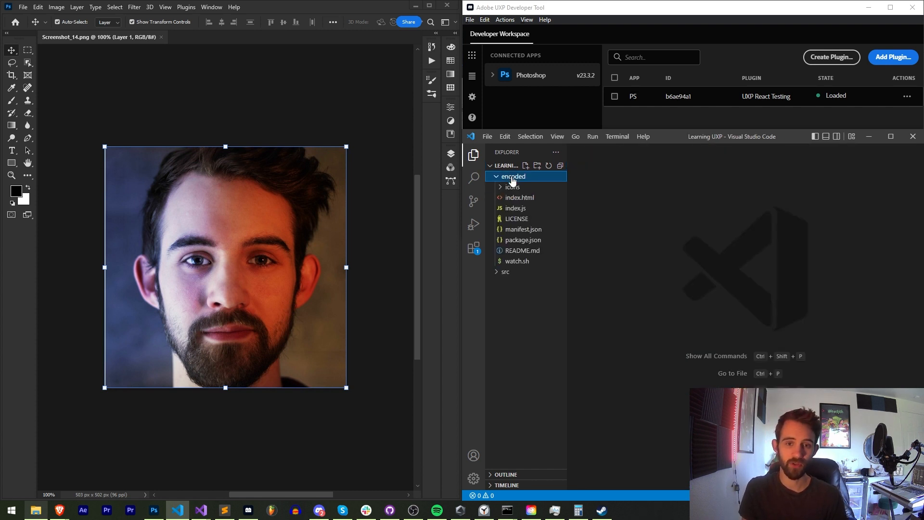
Take the encoded index.js code over to obfuscator.io to produce its obfuscated version
left_click(515, 208)
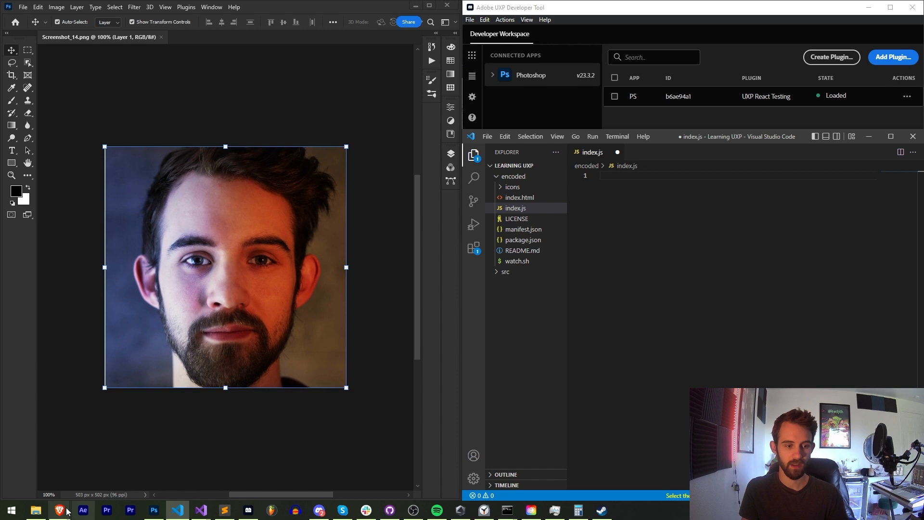
left_click(58, 510)
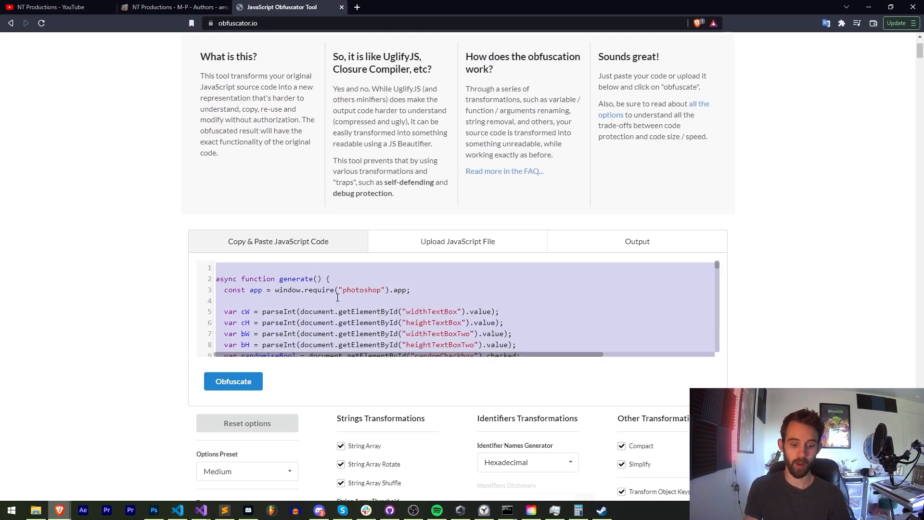
left_click(233, 381)
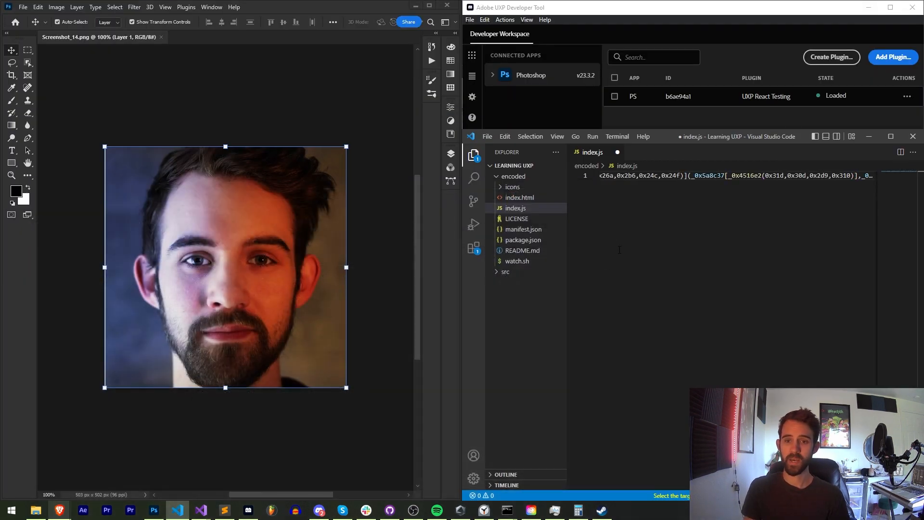
Peek into the icons folder, then bring up the encoded index.html for review
left_click(511, 187)
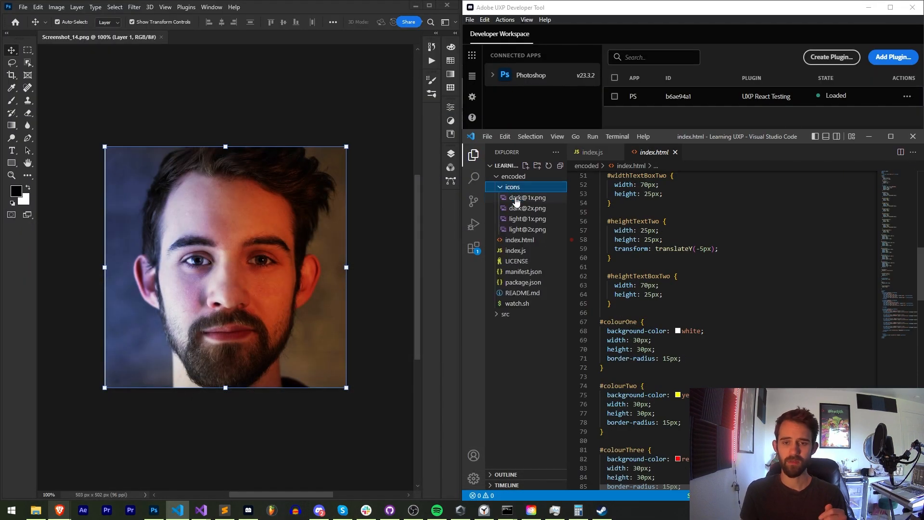
left_click(512, 187)
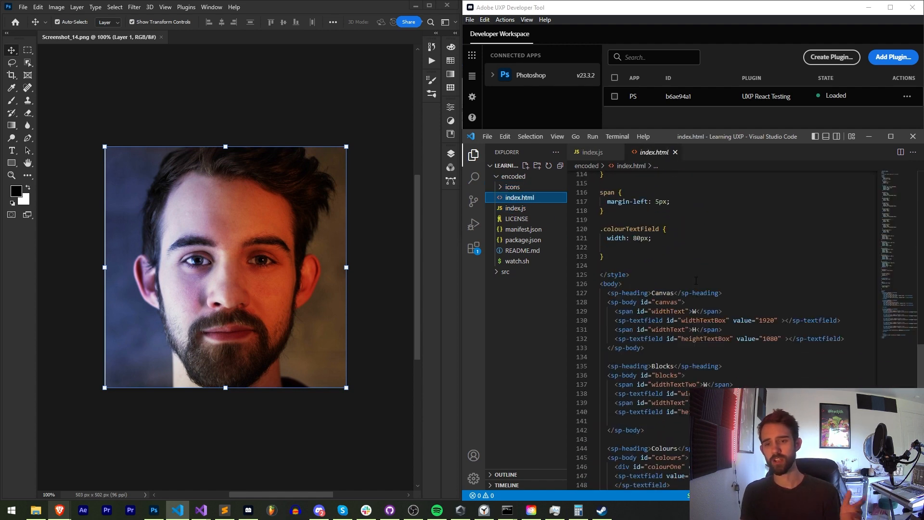
scroll("up", 3)
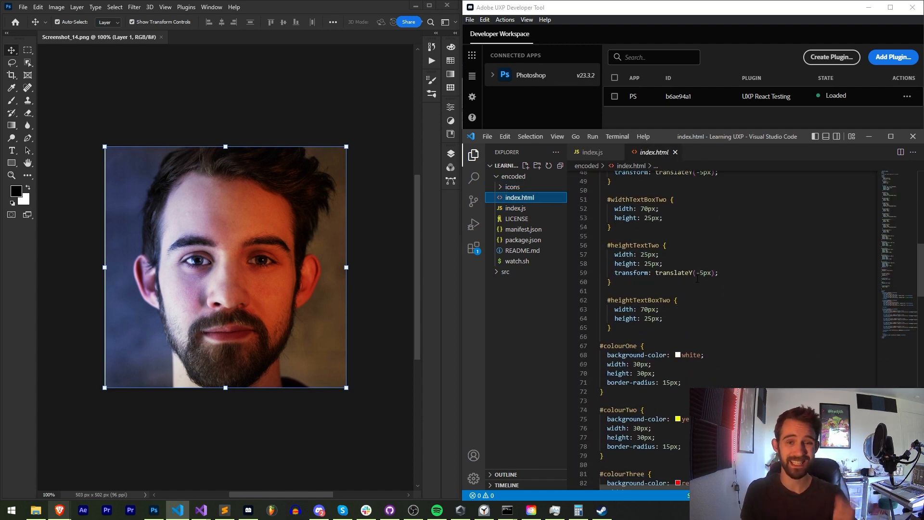
scroll("up", 3)
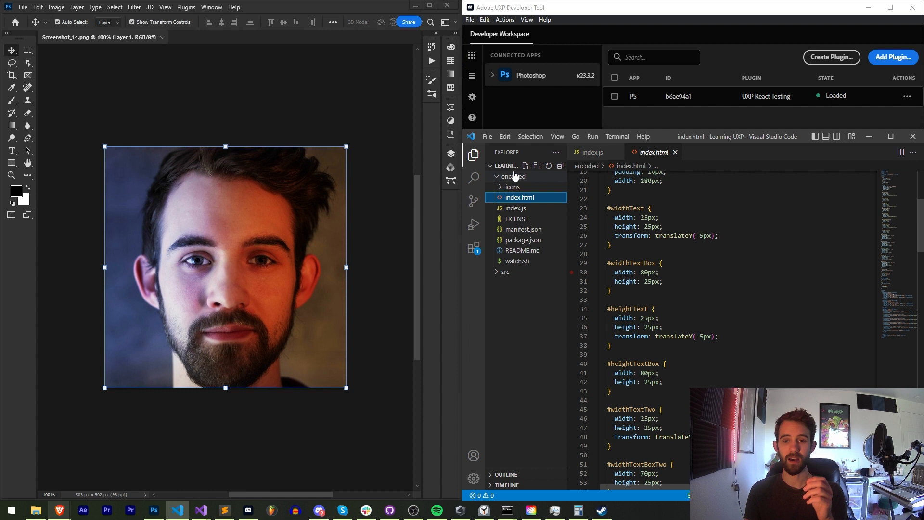
left_click(514, 177)
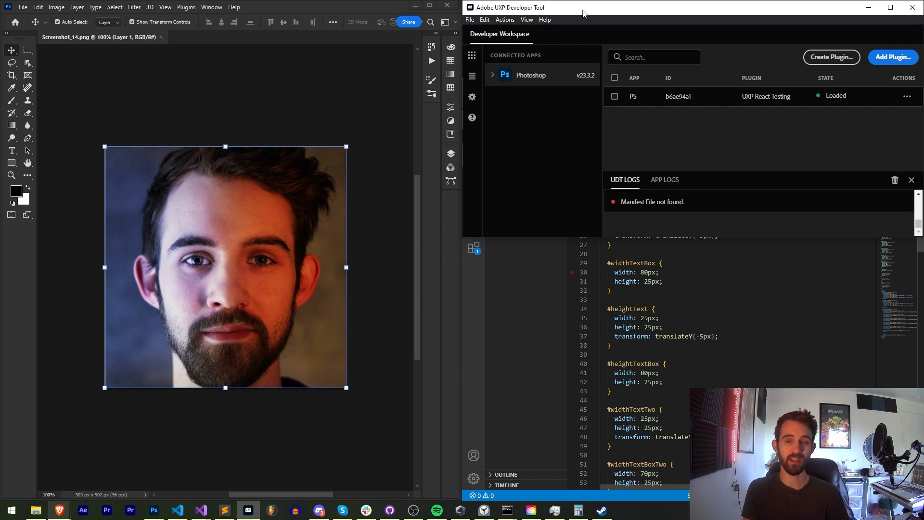
mouse_move(800, 88)
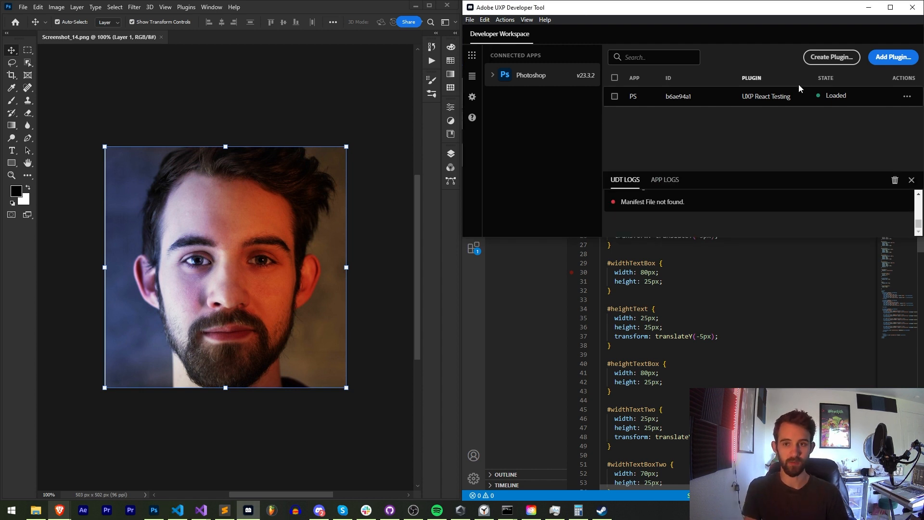
mouse_move(768, 122)
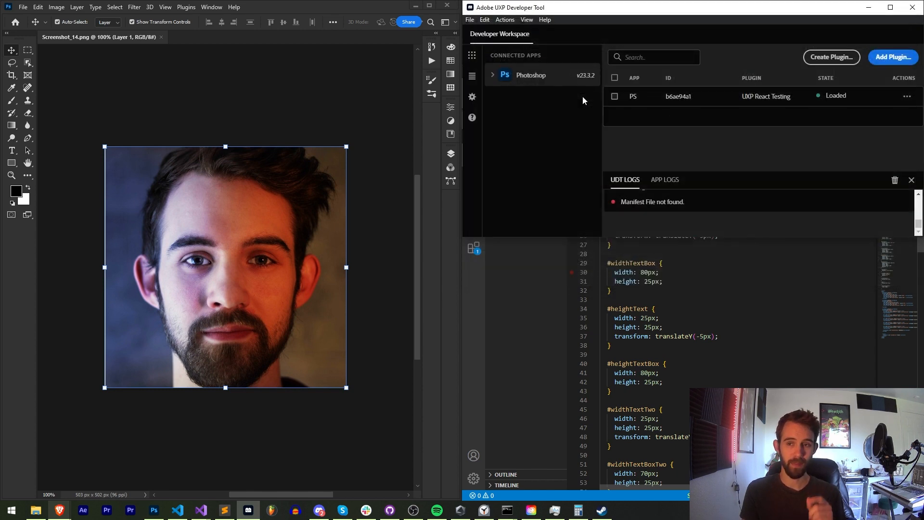
Add the encoded Learning UXP manifest as a plugin in the UXP Developer Tool workspace
left_click(891, 57)
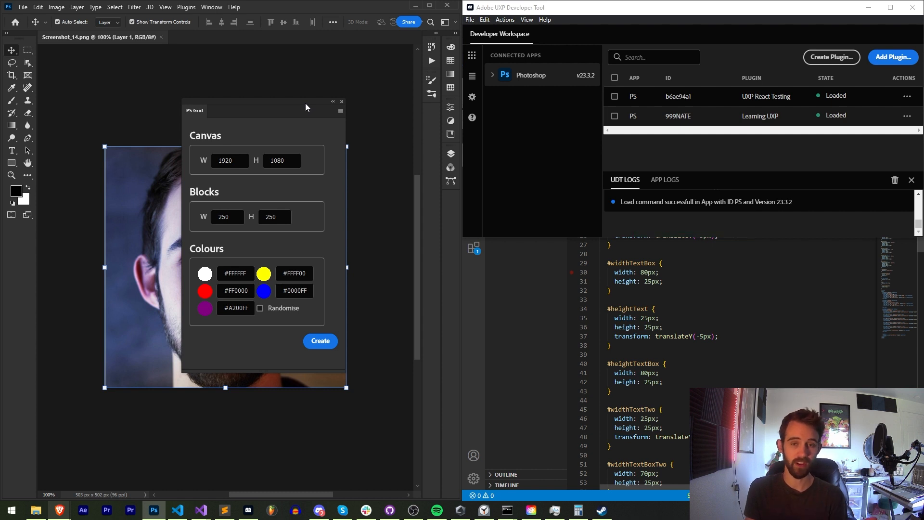
mouse_move(403, 123)
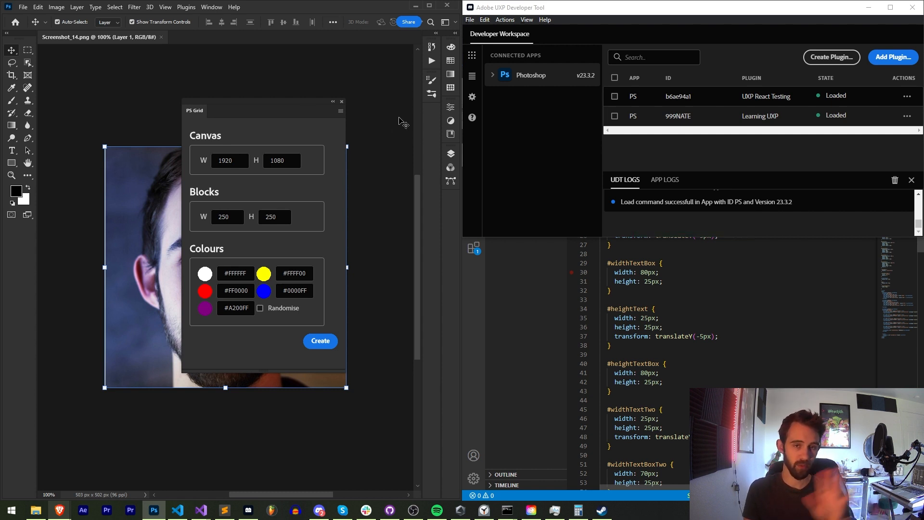
mouse_move(514, 216)
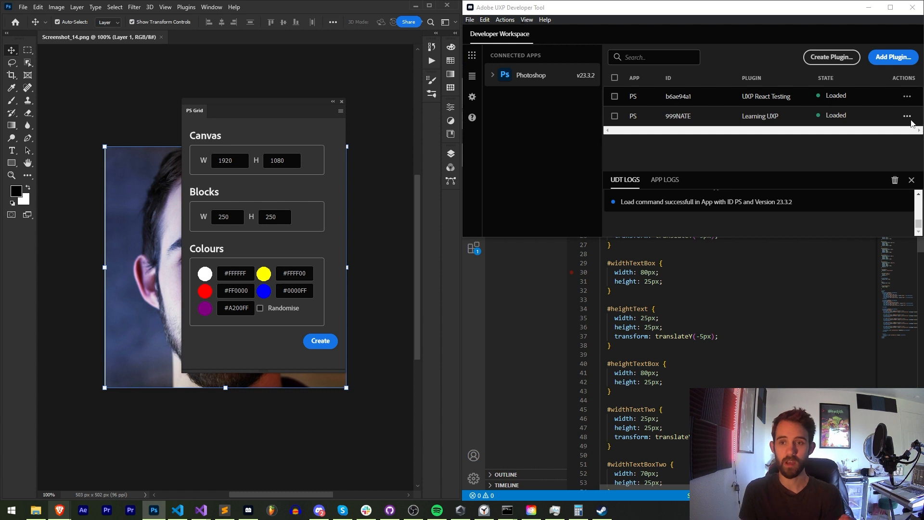
Start packaging the Learning UXP plugin from its actions menu
left_click(907, 117)
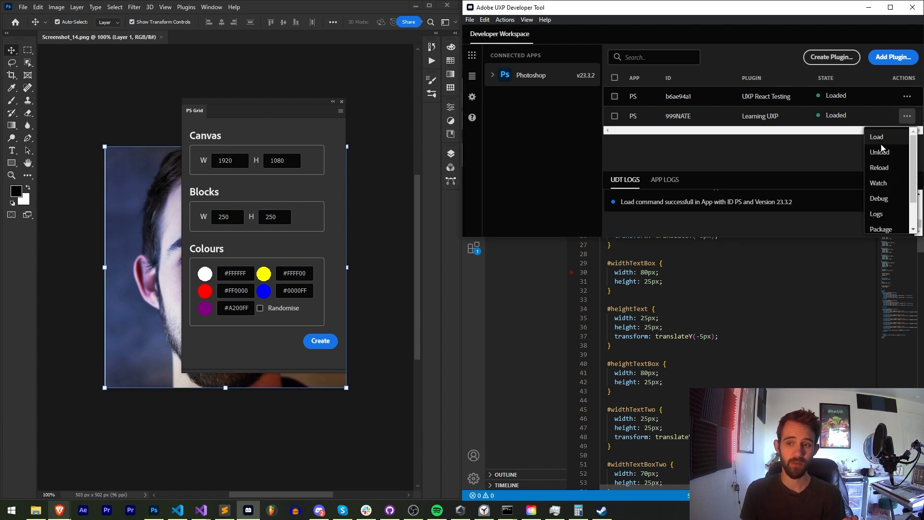
left_click(884, 136)
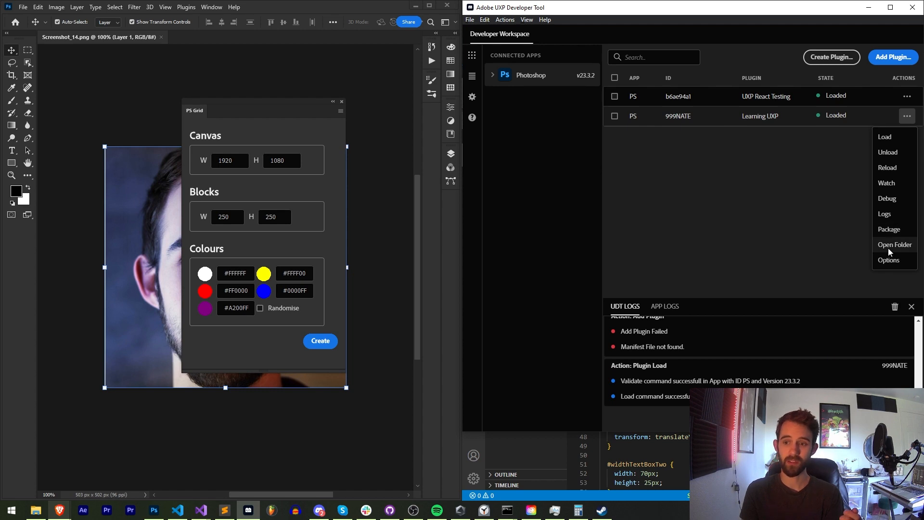
mouse_move(890, 229)
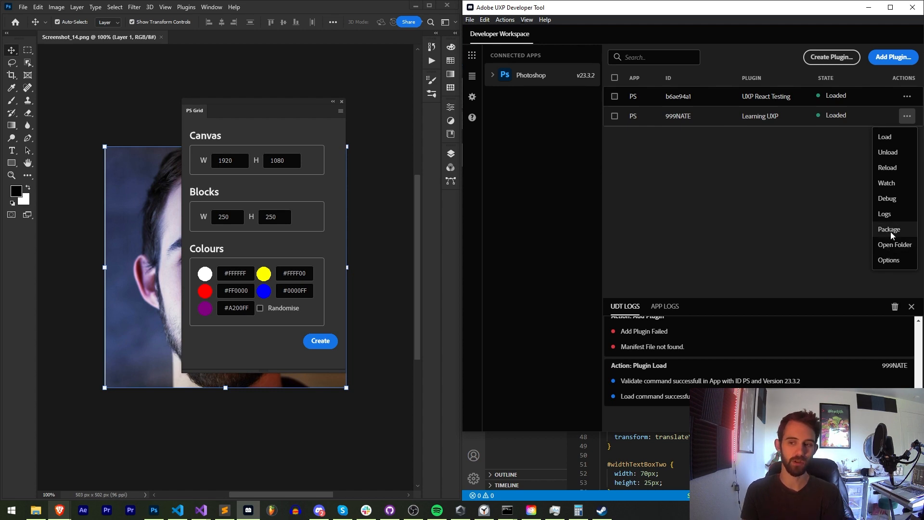
left_click(888, 229)
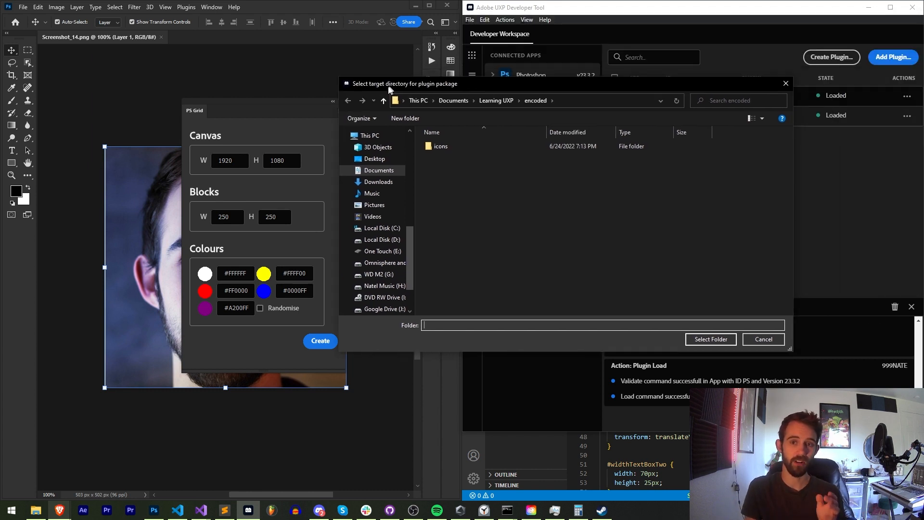
Create a new folder named 'dist' in Learning UXP and choose it as the package destination
left_click(382, 99)
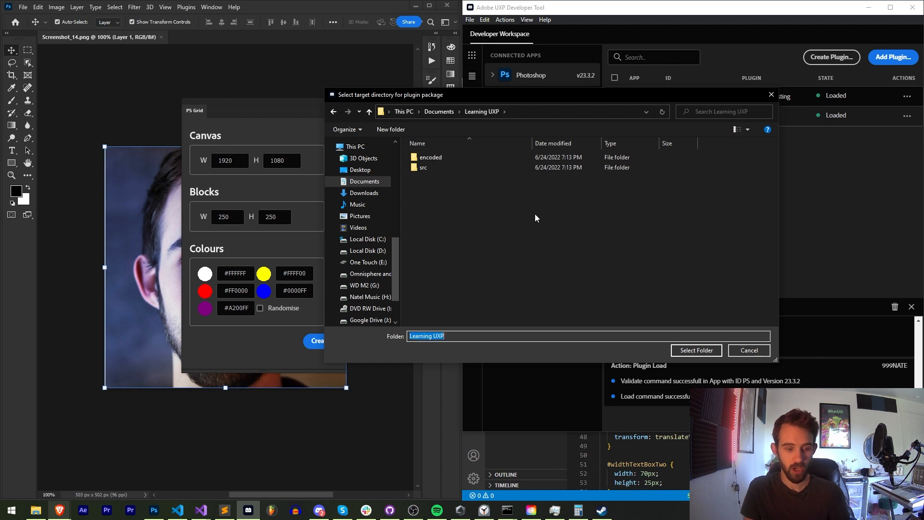
left_click(390, 129)
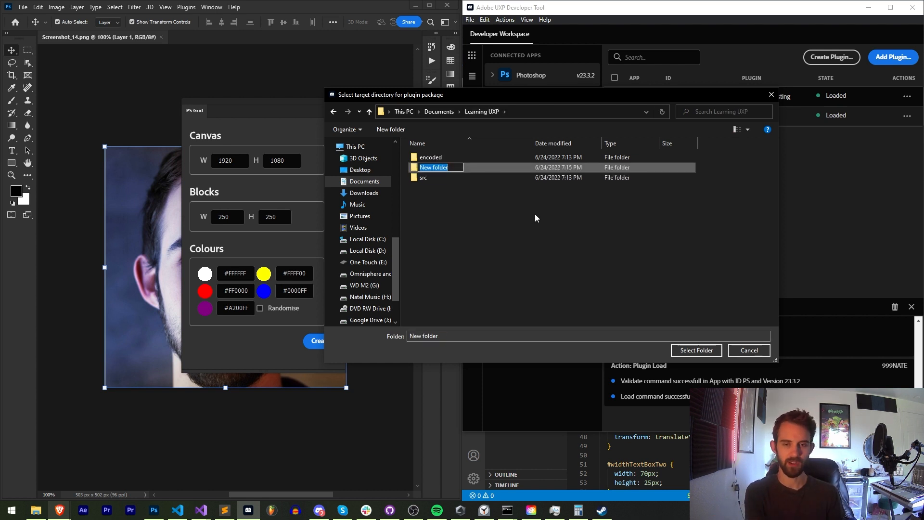
type("dist")
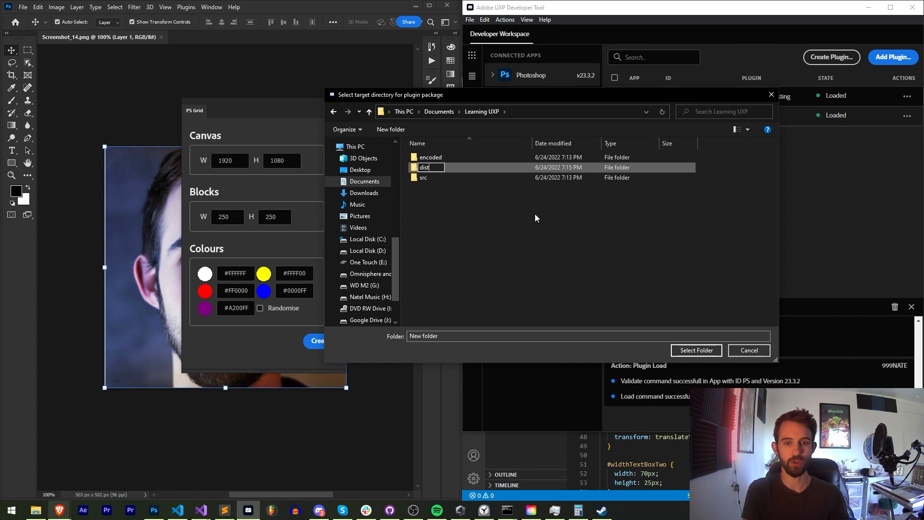
left_click(696, 351)
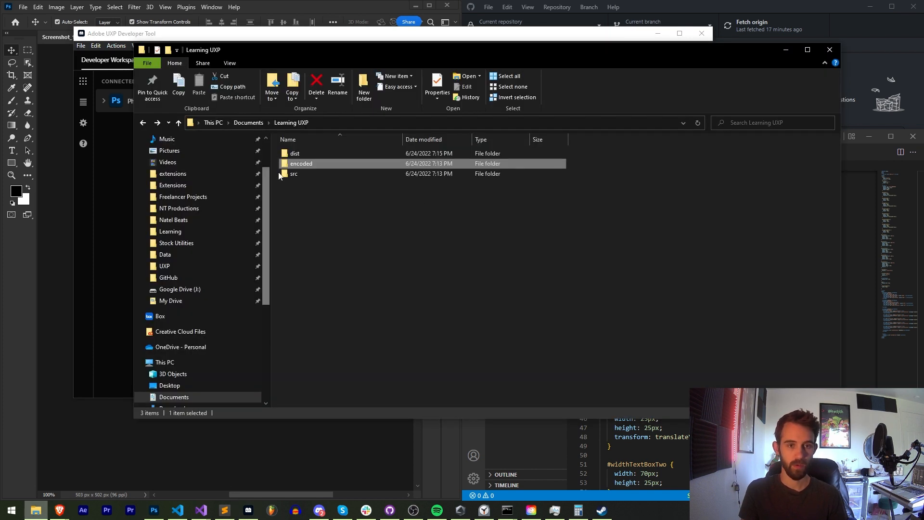
Go into the dist folder holding the packaged .ccx plugin file
double_click(295, 154)
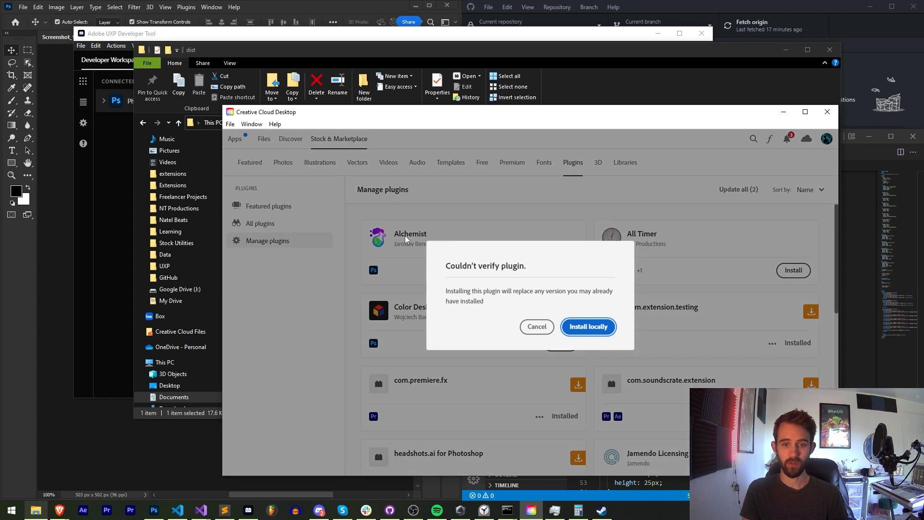
mouse_move(475, 249)
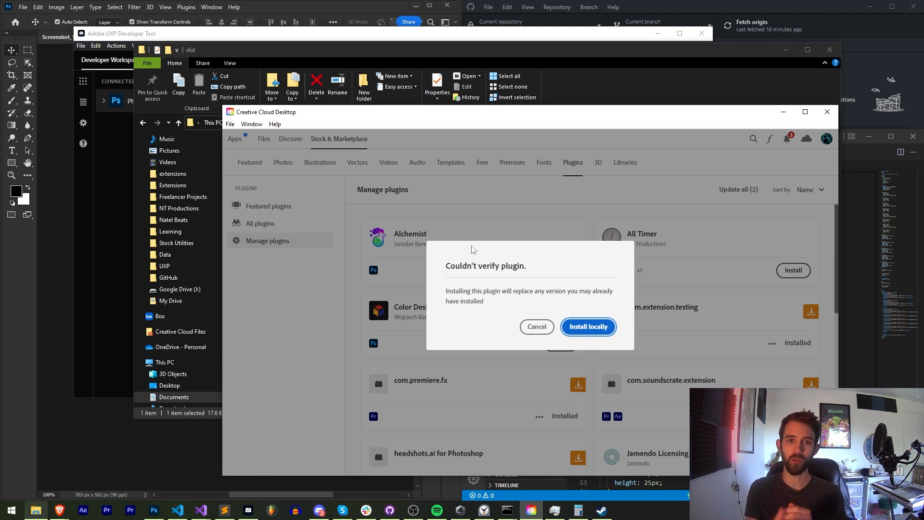
mouse_move(591, 331)
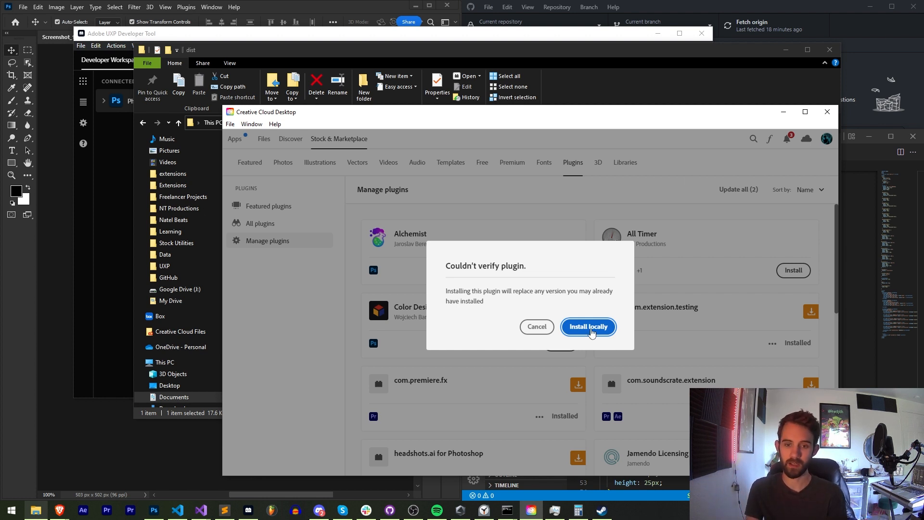
Choose Install locally for the unverified Learning UXP plugin
left_click(588, 327)
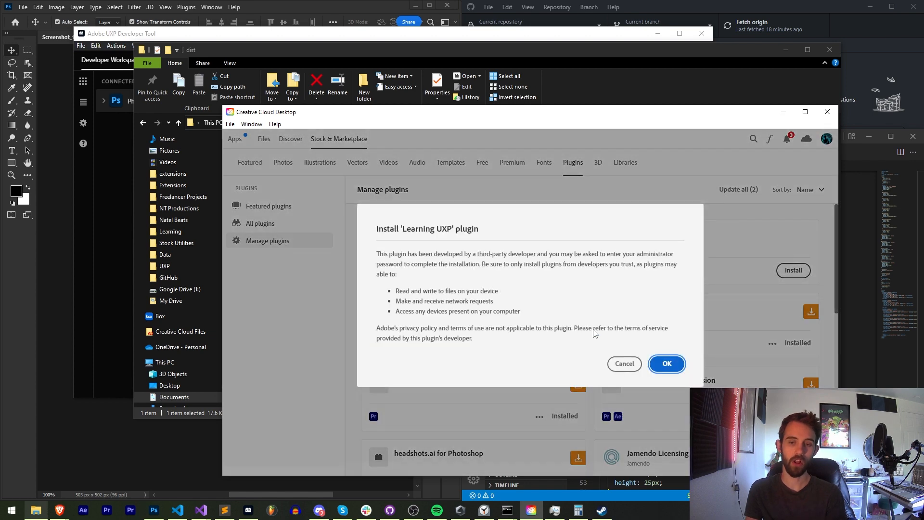
mouse_move(397, 273)
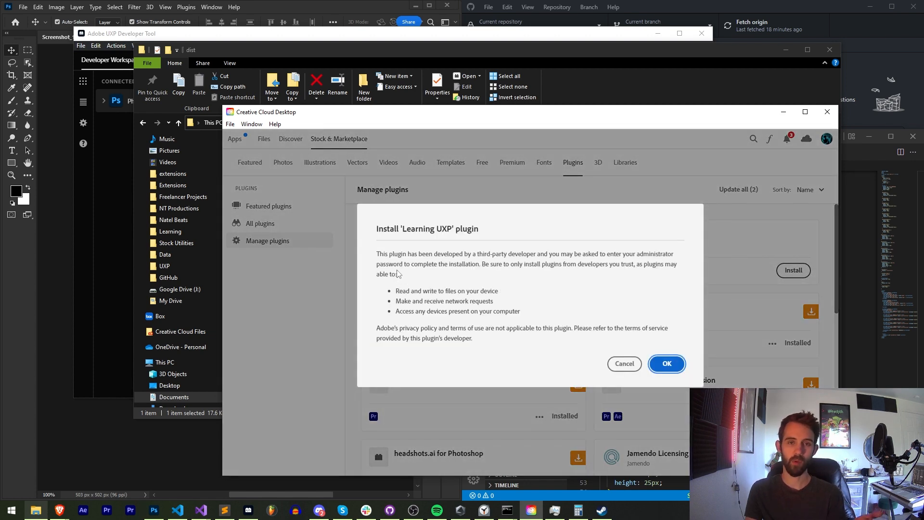
mouse_move(399, 259)
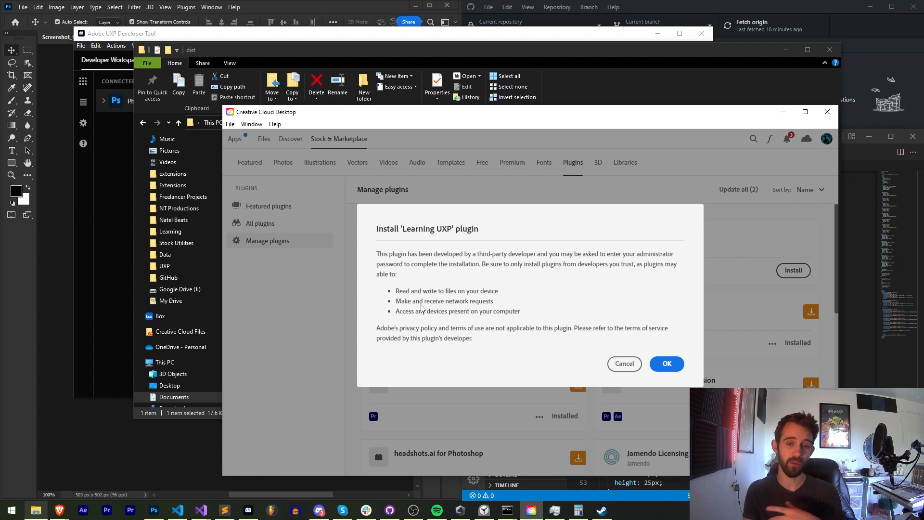
mouse_move(666, 363)
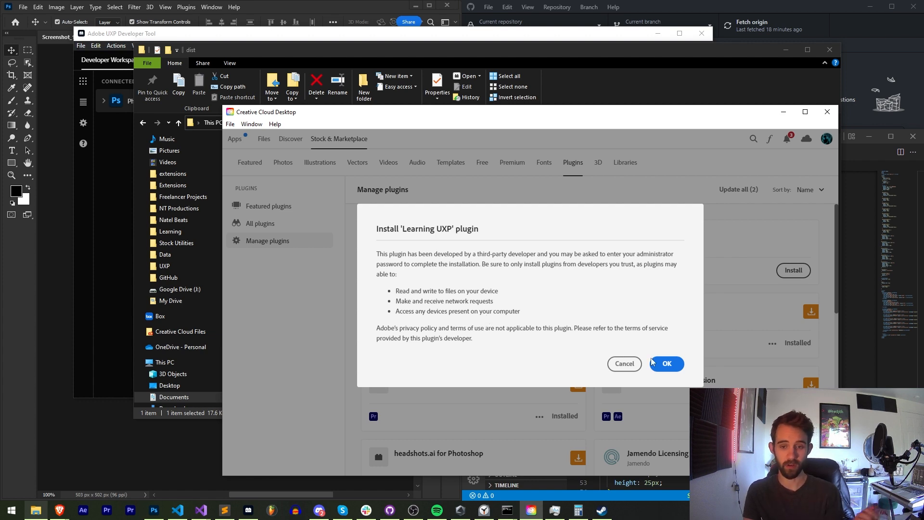
Accept the third-party permissions so Learning UXP finishes installing
left_click(666, 364)
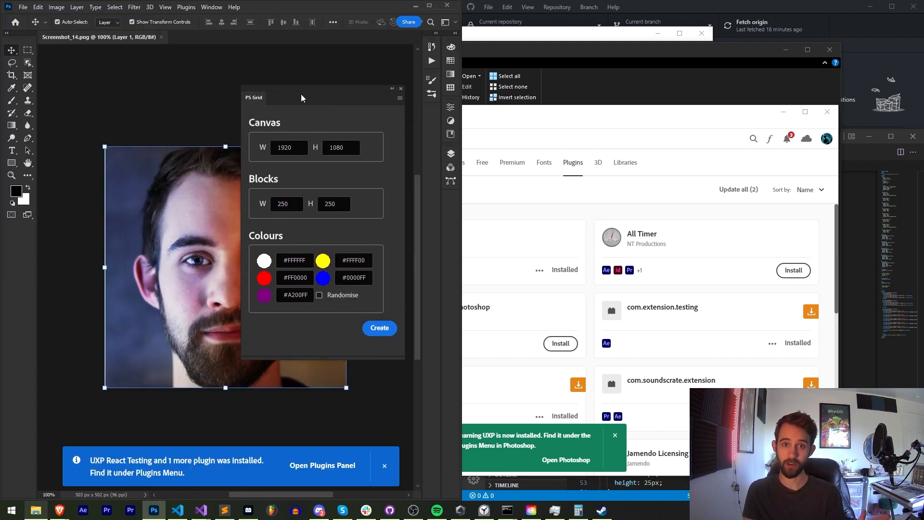
mouse_move(289, 91)
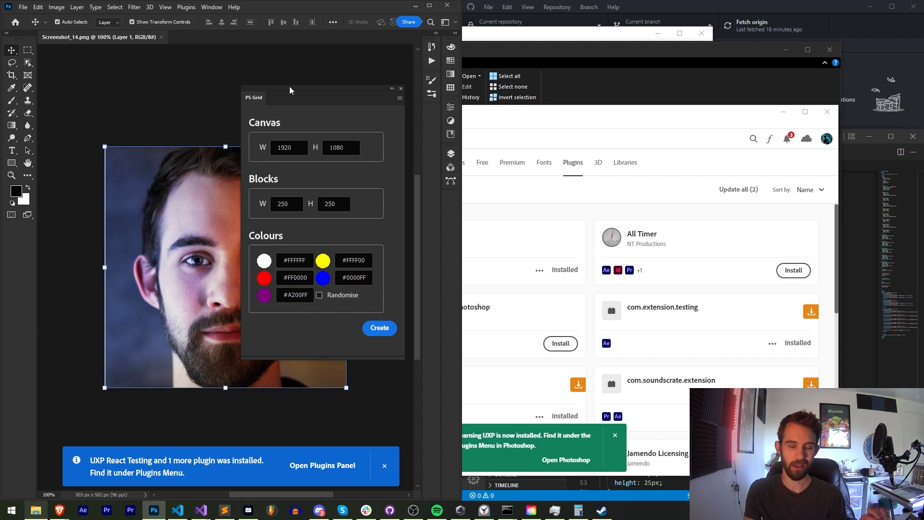
mouse_move(336, 109)
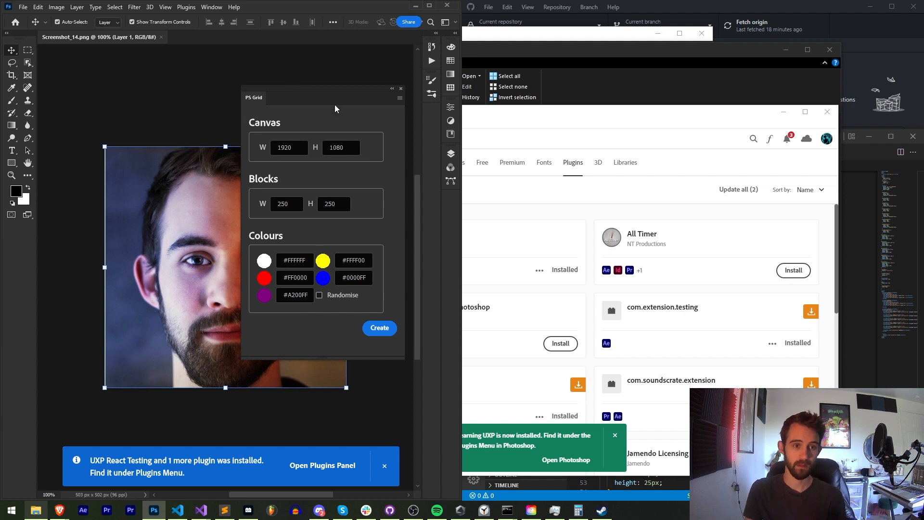
mouse_move(321, 466)
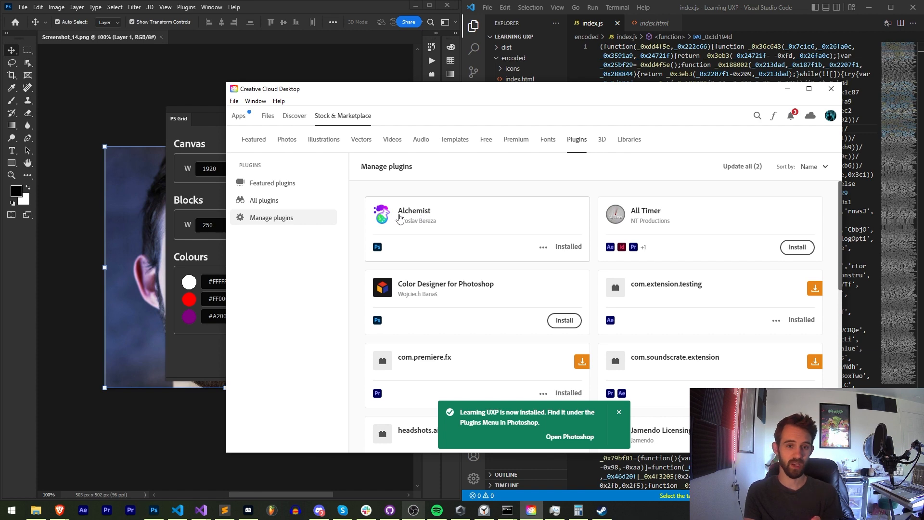
mouse_move(411, 217)
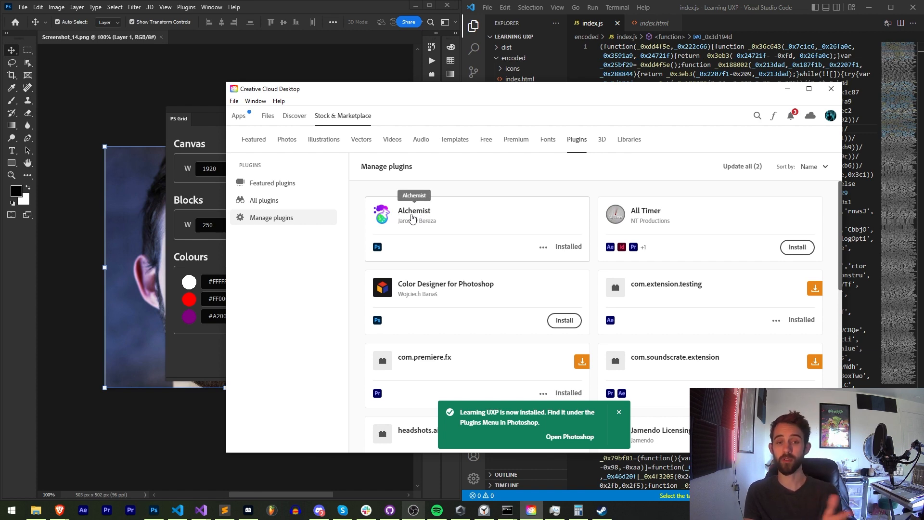
left_click(414, 211)
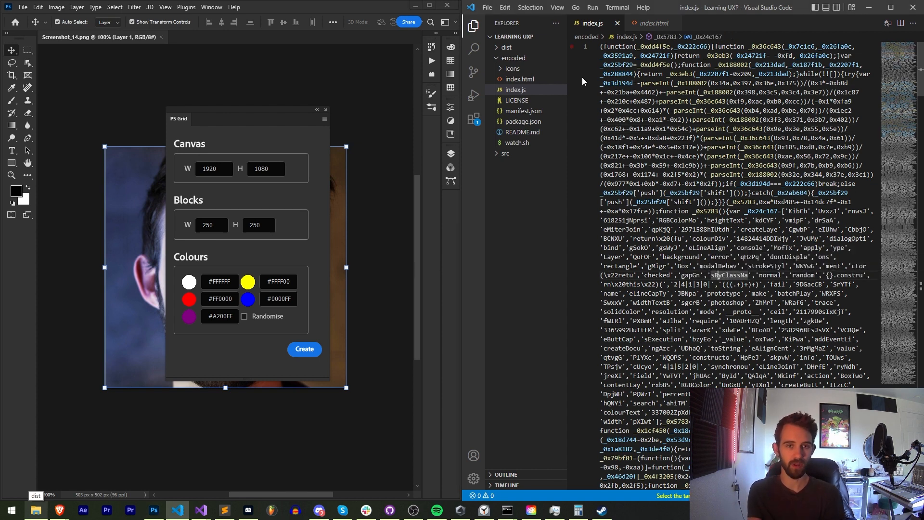
mouse_move(516, 157)
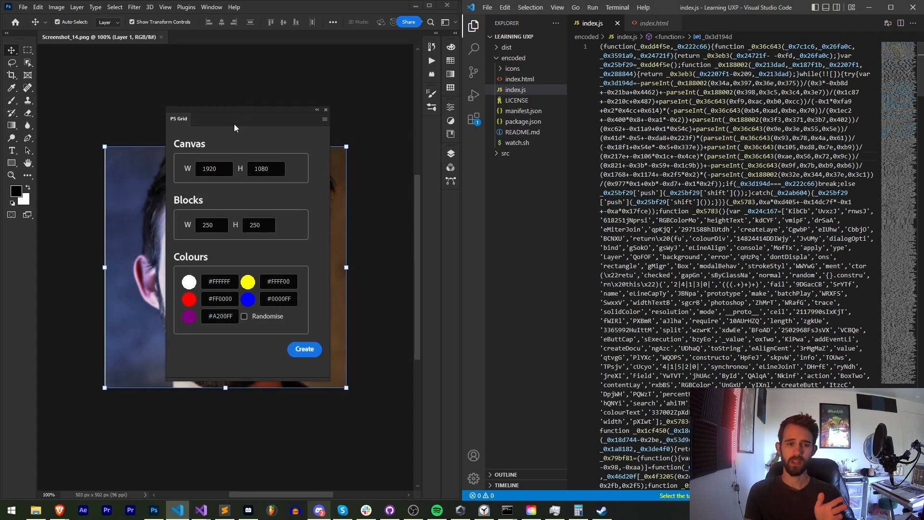
Drag the PS Grid plugin panel rightward over the portrait canvas
left_click_drag(235, 119, 290, 122)
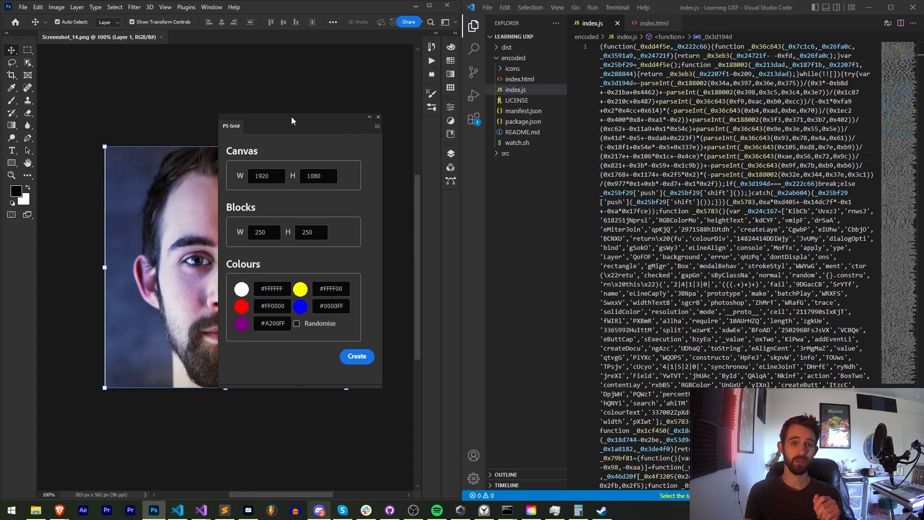
left_click_drag(292, 117, 247, 117)
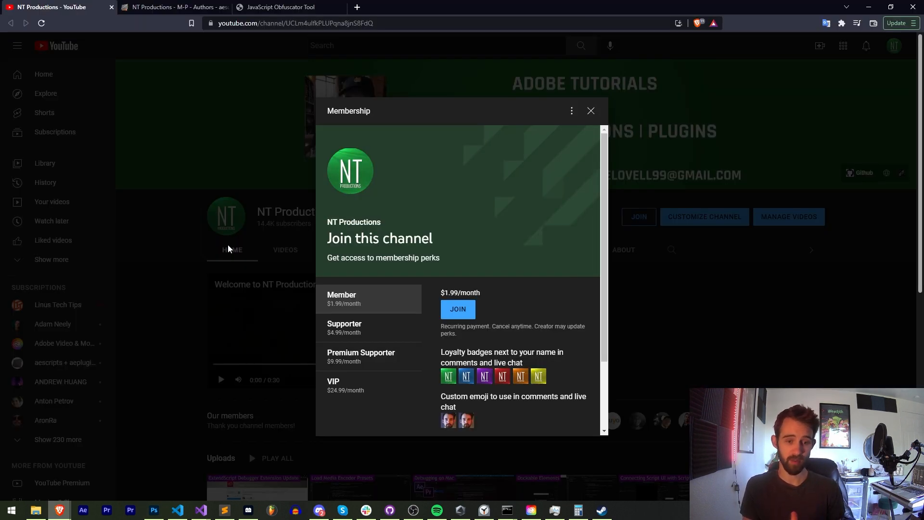
mouse_move(264, 261)
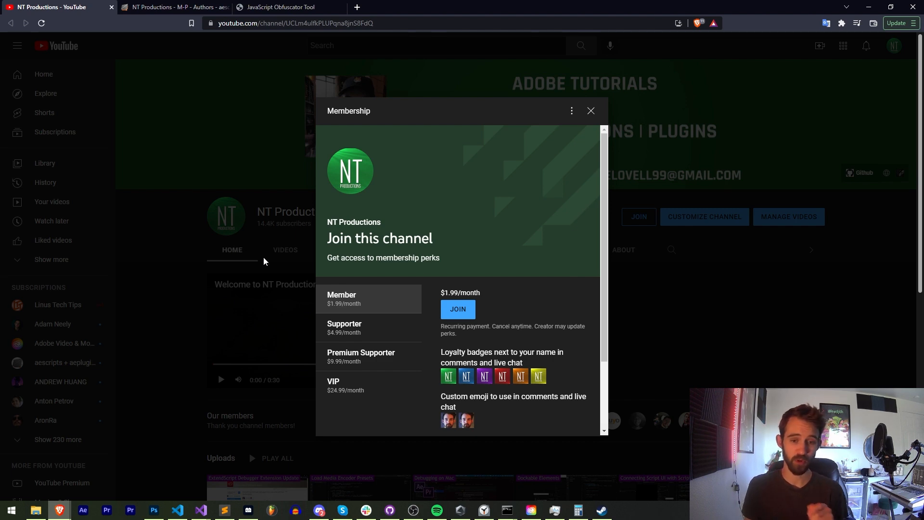
Show the aescripts author page, then bring back Creative Cloud Desktop's Manage plugins list
left_click(175, 7)
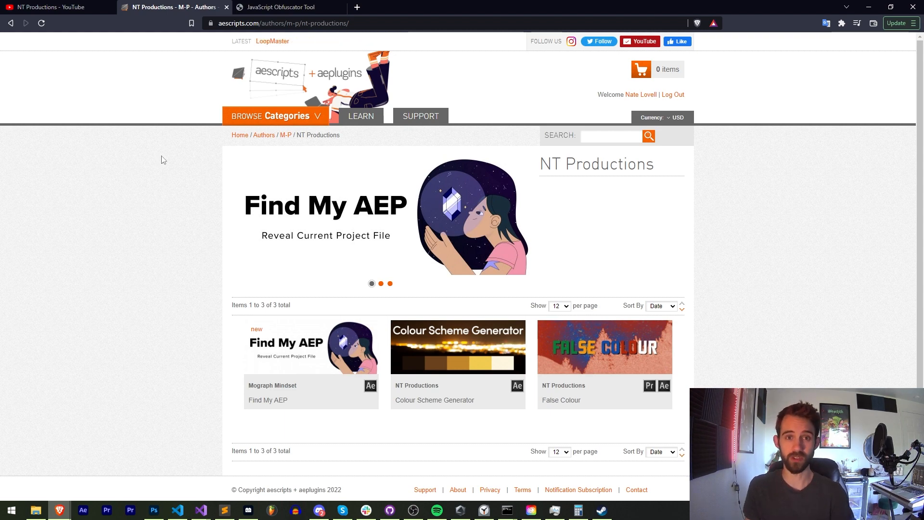
left_click(413, 511)
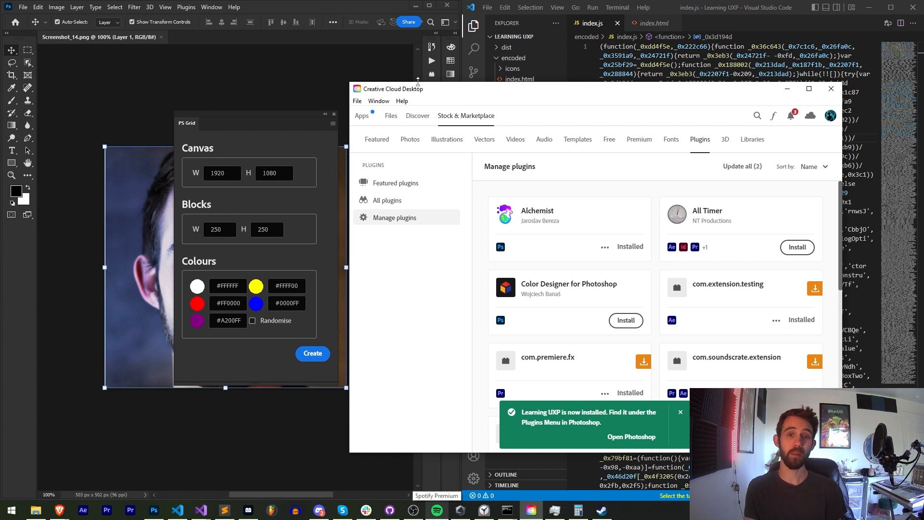
mouse_move(433, 102)
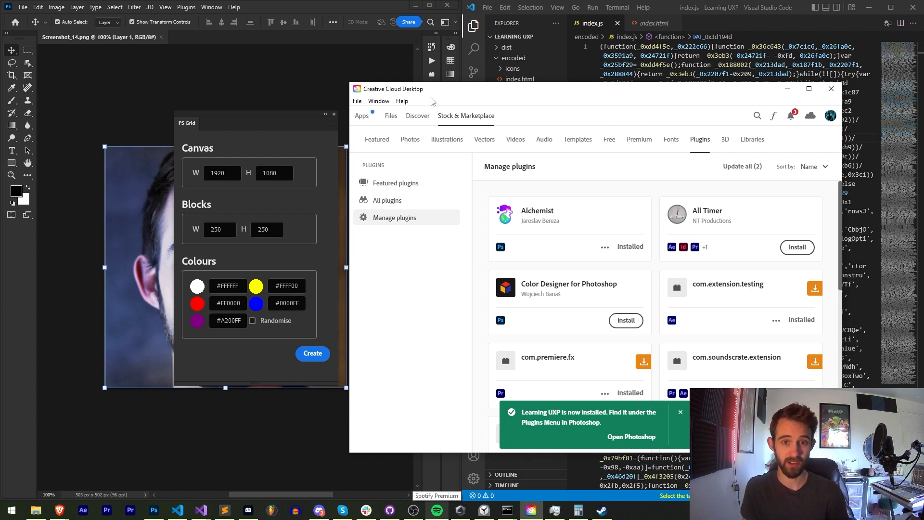